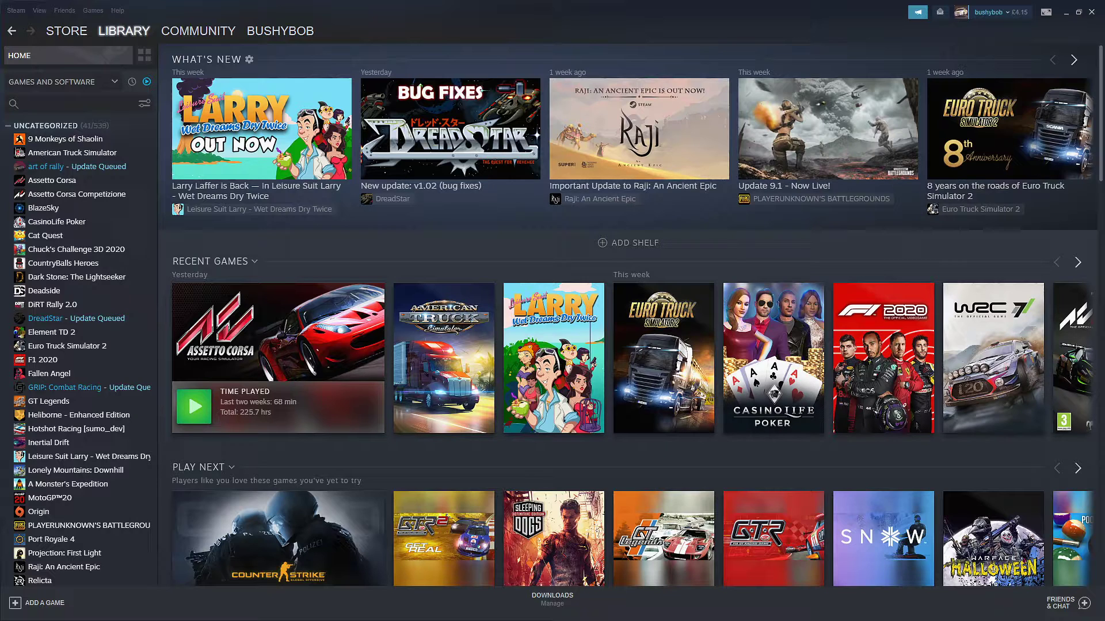
mouse_move(228, 239)
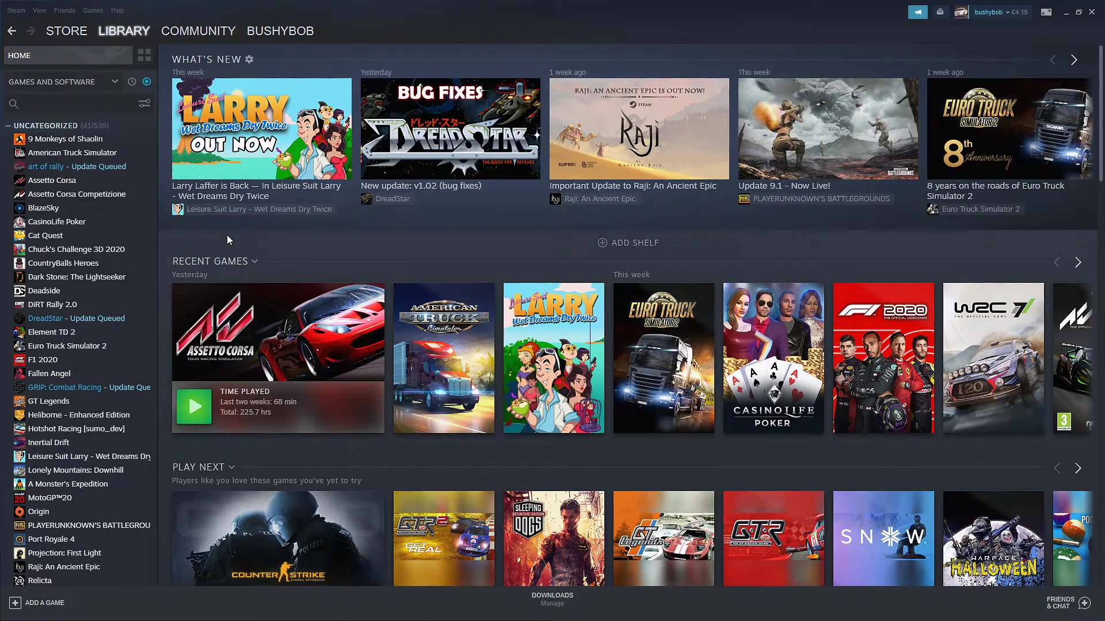
mouse_move(258, 248)
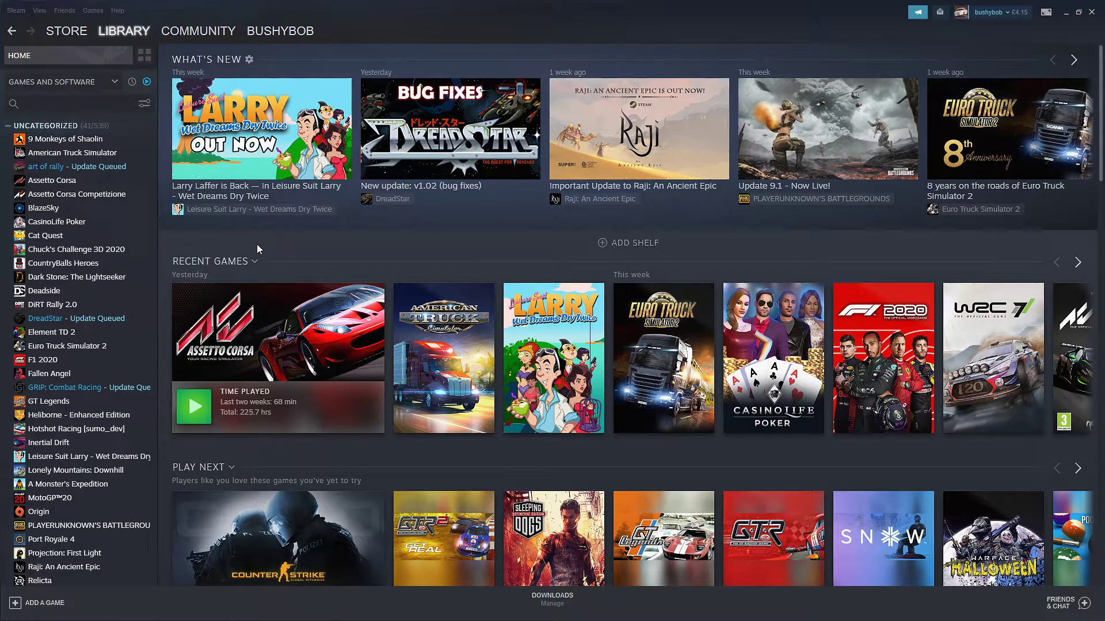
mouse_move(387, 240)
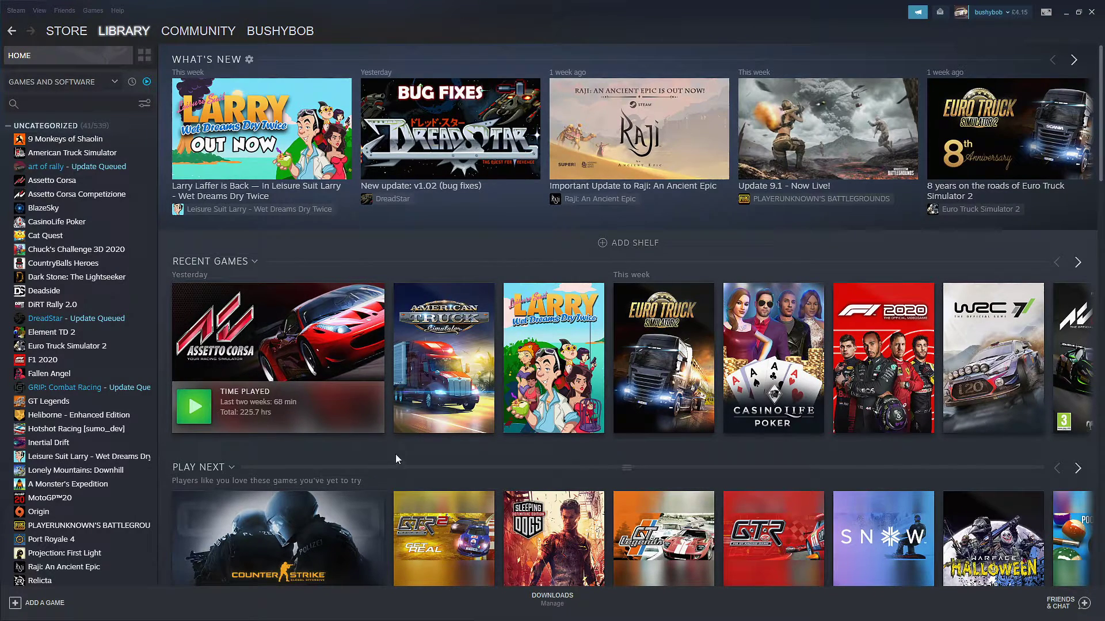
mouse_move(359, 346)
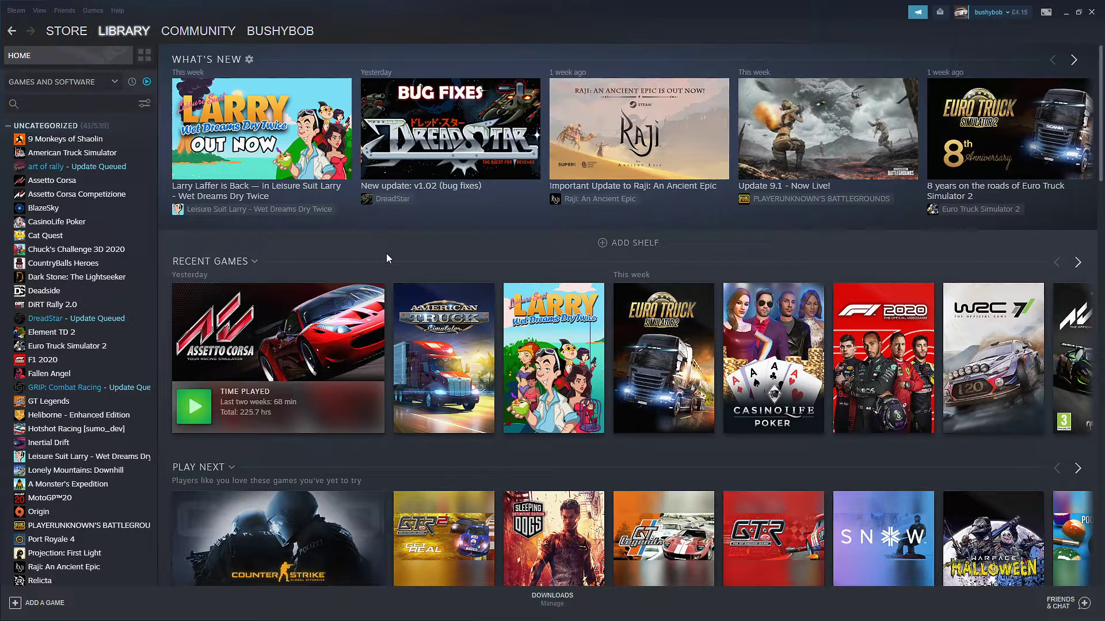
mouse_move(343, 365)
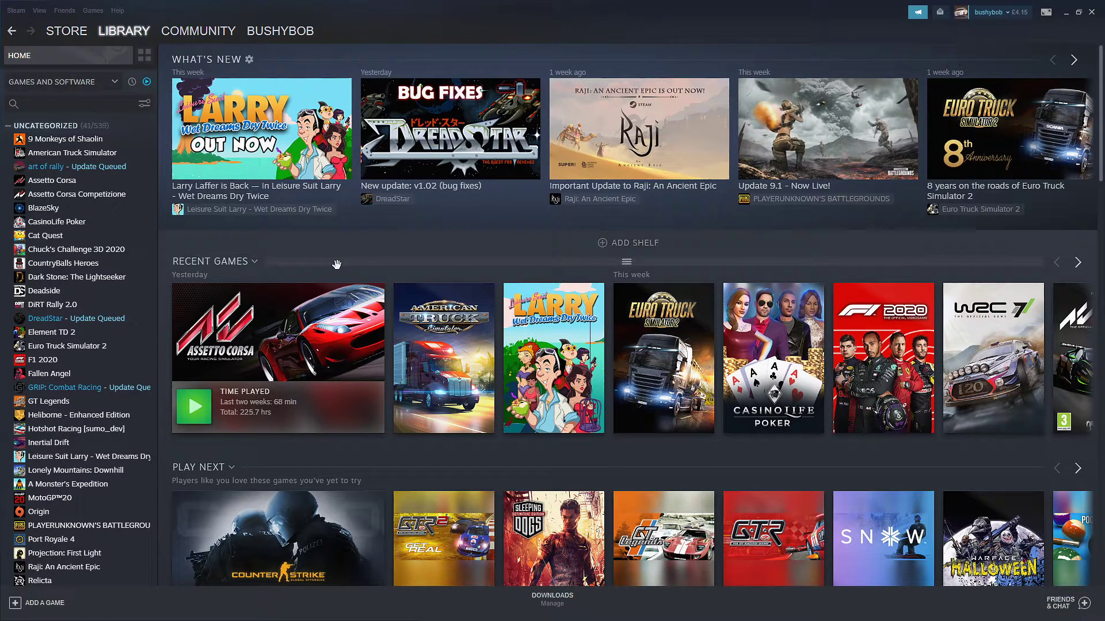
mouse_move(343, 342)
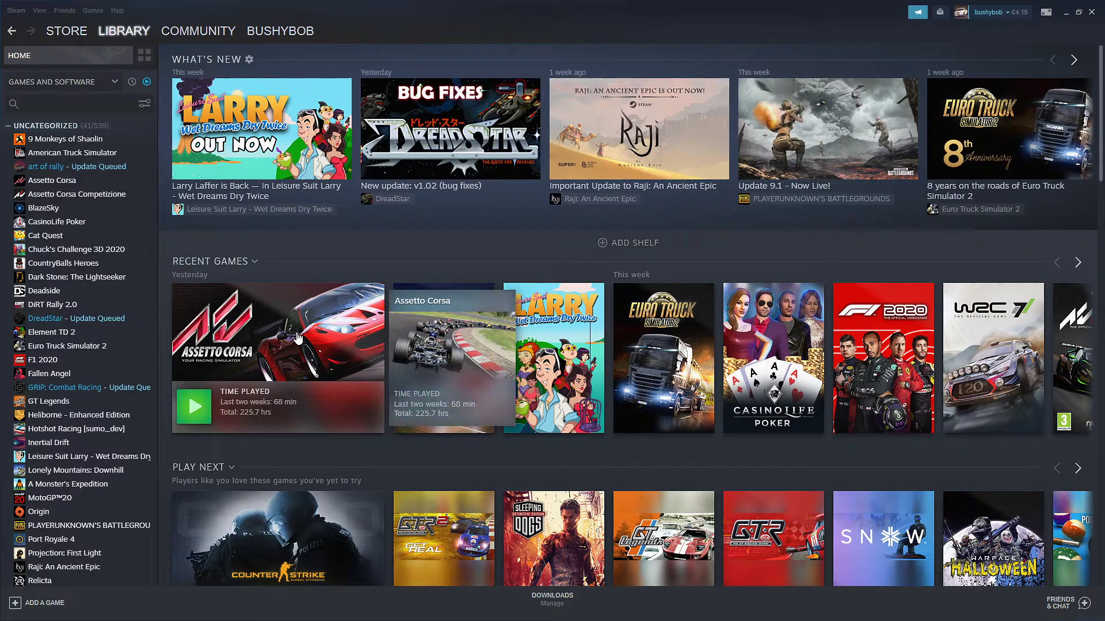
Step: Bring up Assetto Corsa's Properties window from its library tile
right_click(296, 337)
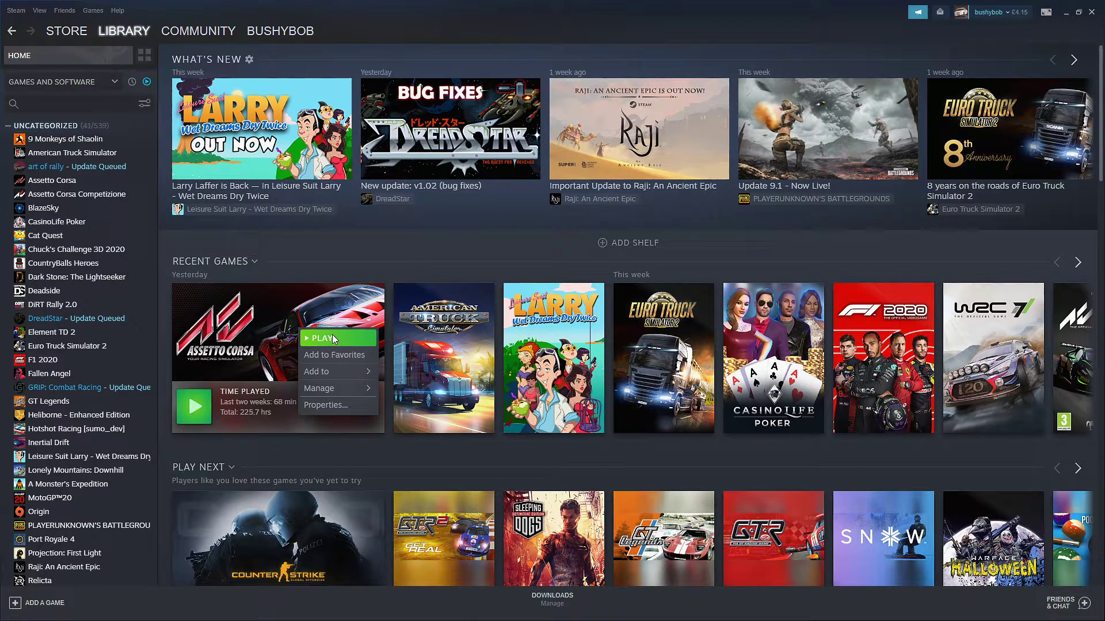
click(324, 405)
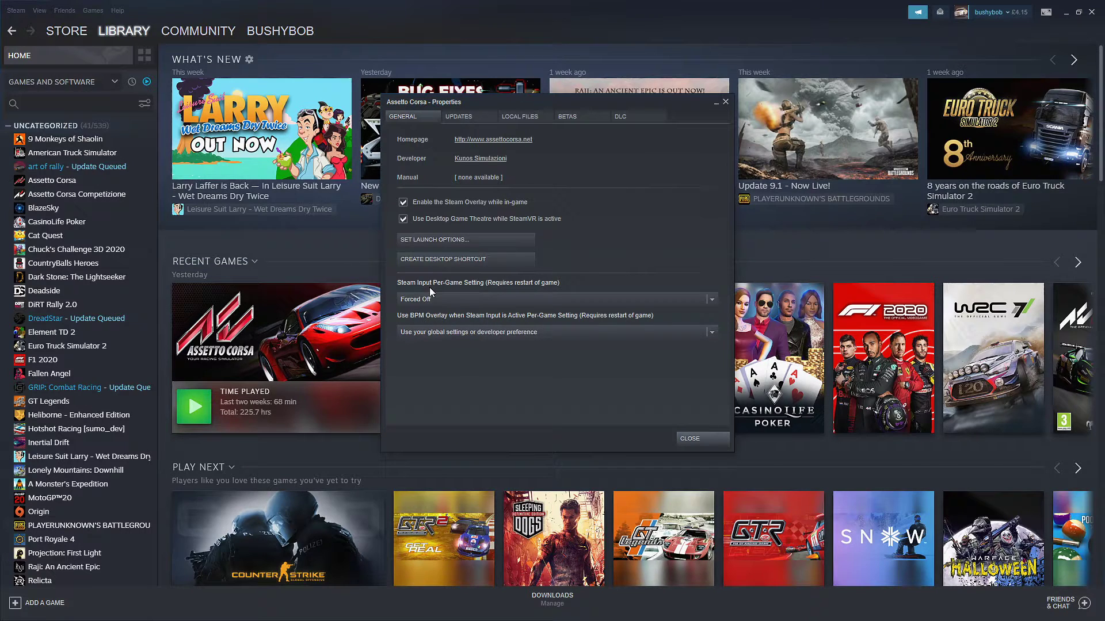
mouse_move(486, 290)
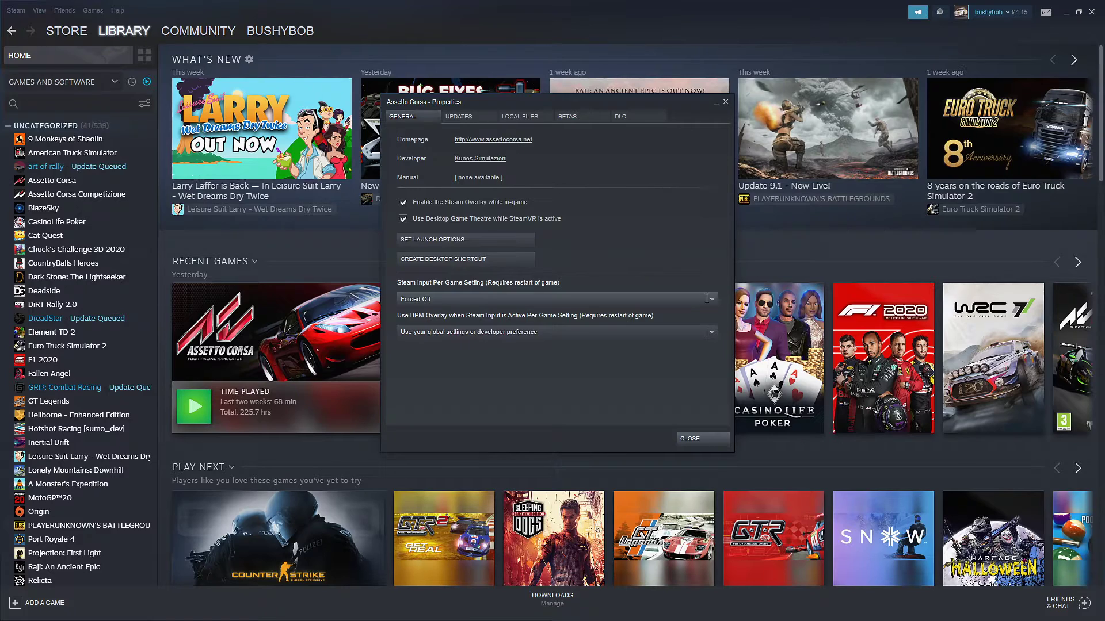
click(710, 299)
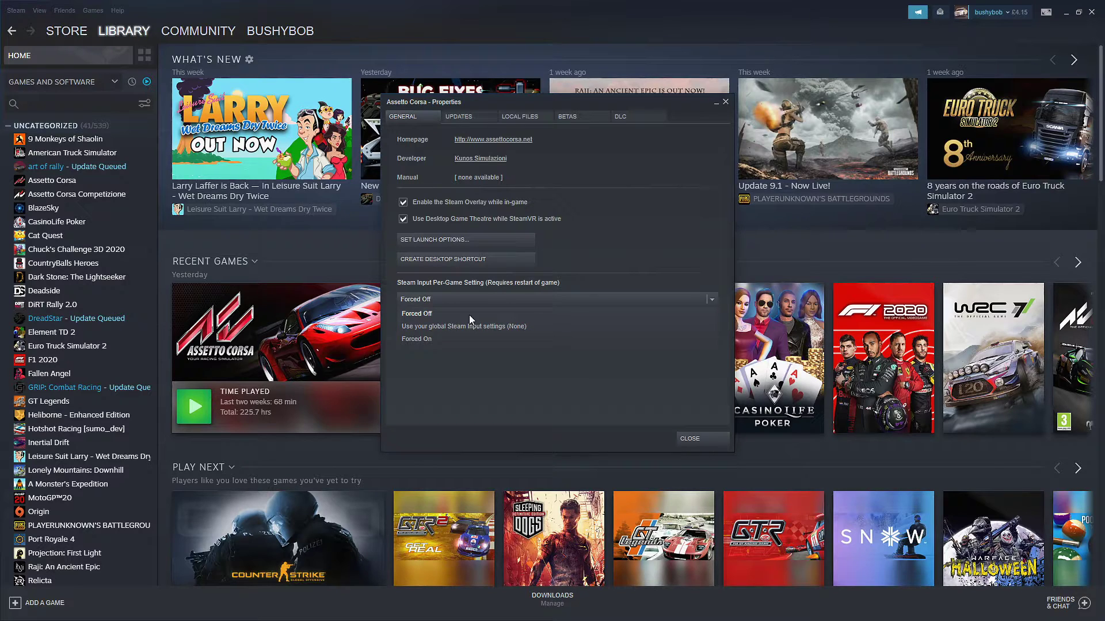
mouse_move(431, 318)
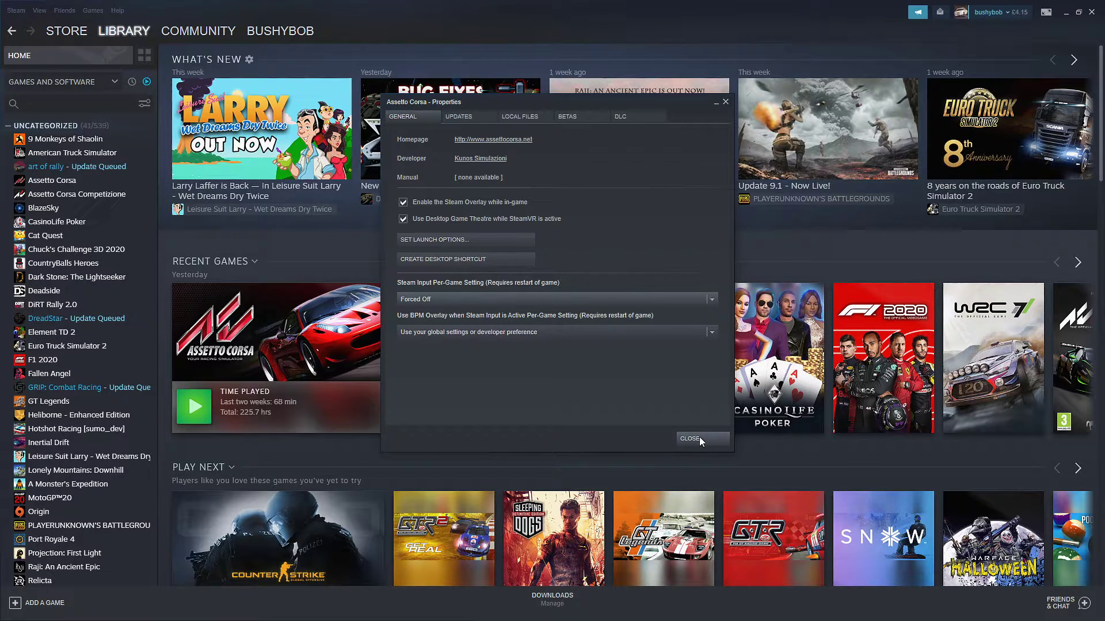
Step: Dismiss the Properties window, returning to the library home
click(688, 439)
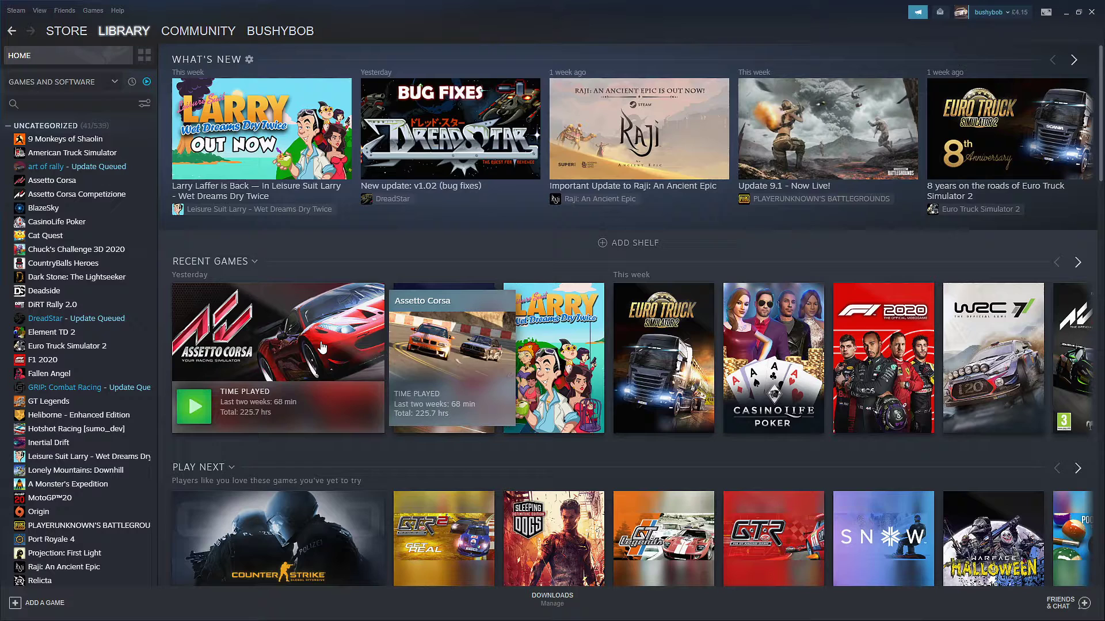
mouse_move(325, 246)
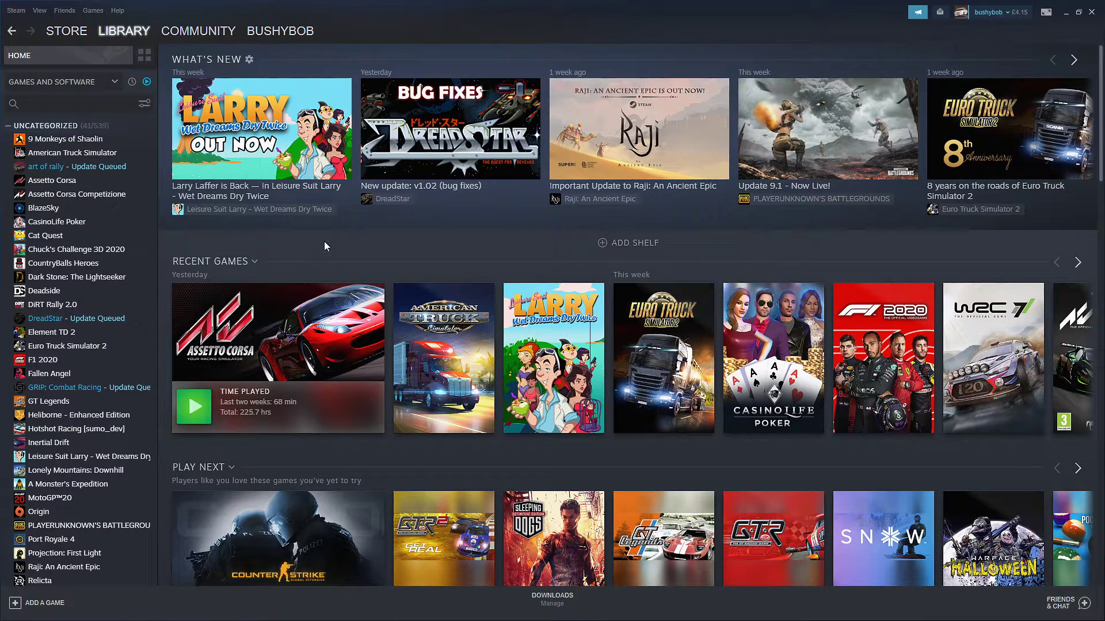
mouse_move(336, 253)
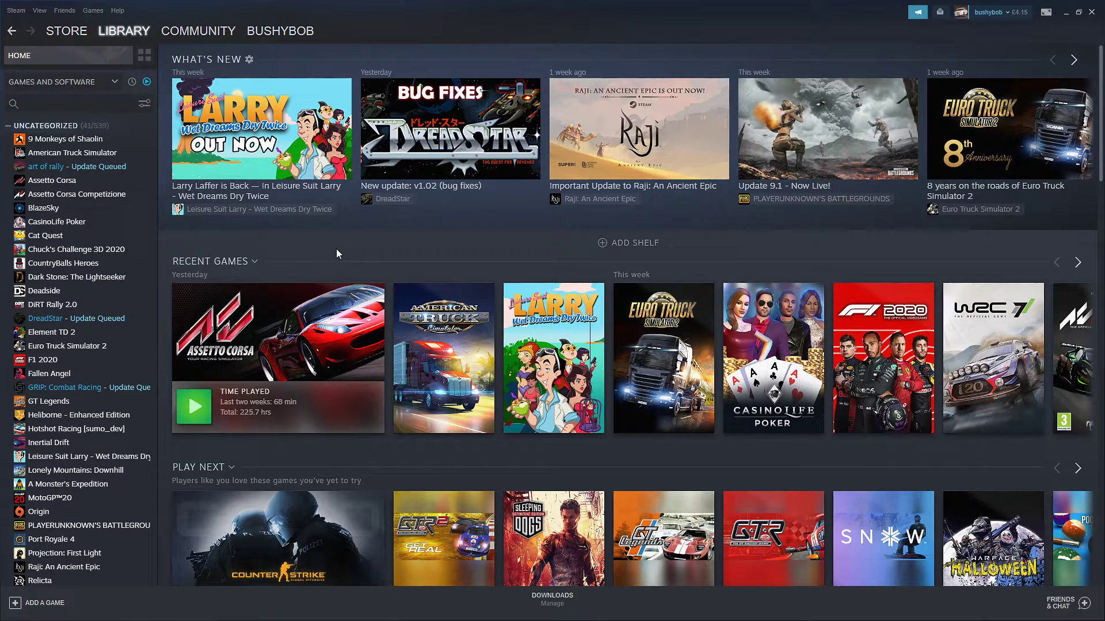